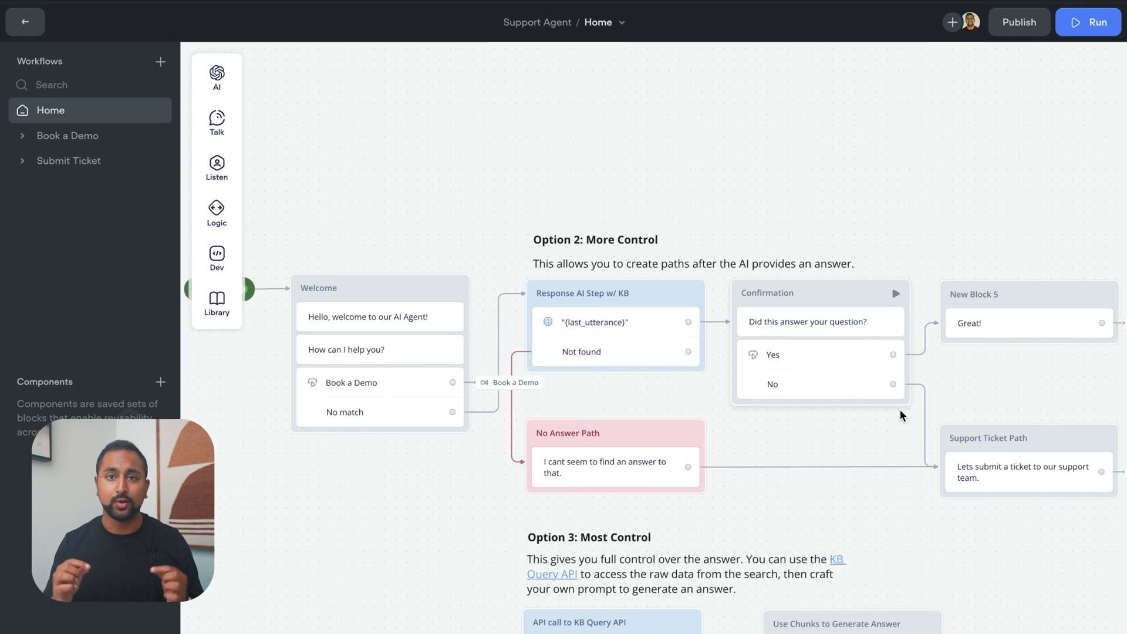
mouse_move(988, 129)
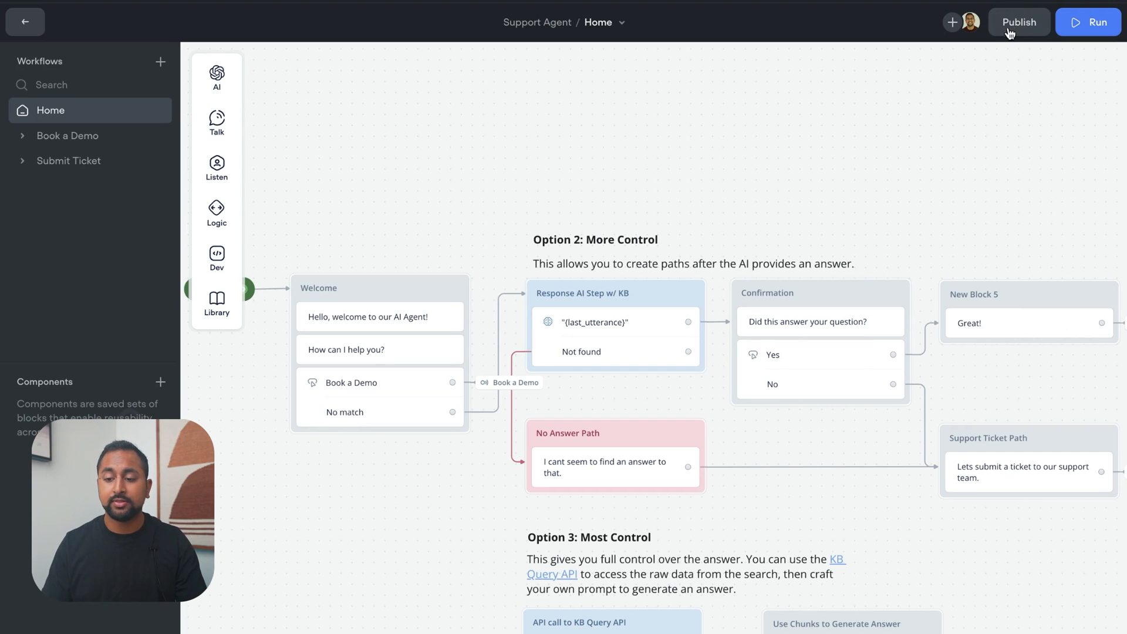
Step: Publish the Support Agent to production as a new version named V2
click(1018, 22)
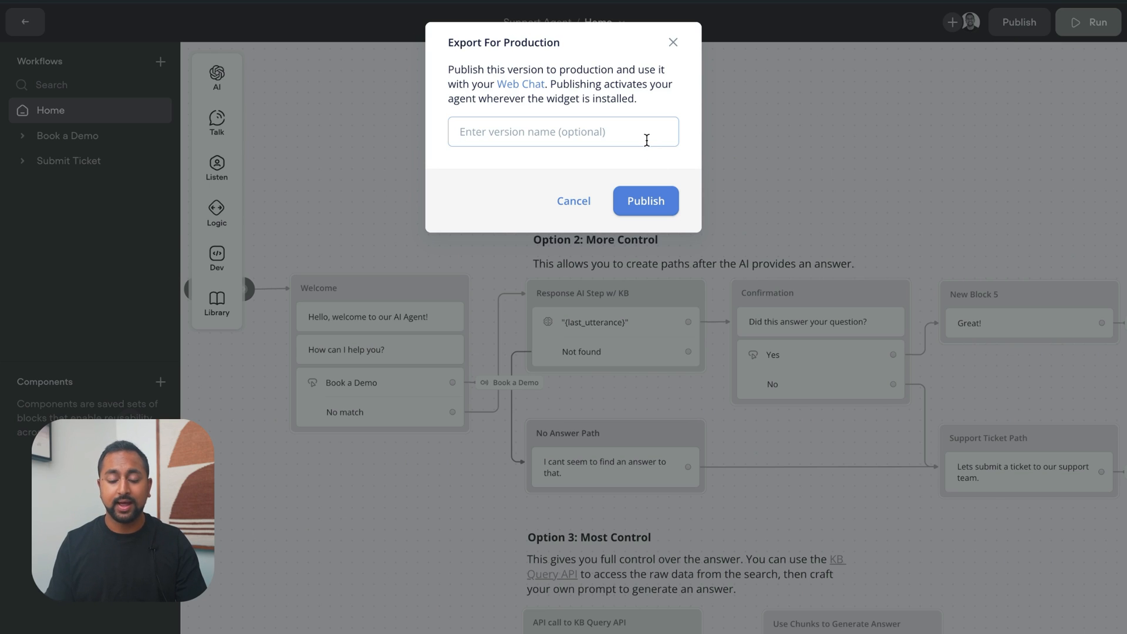
text(V2)
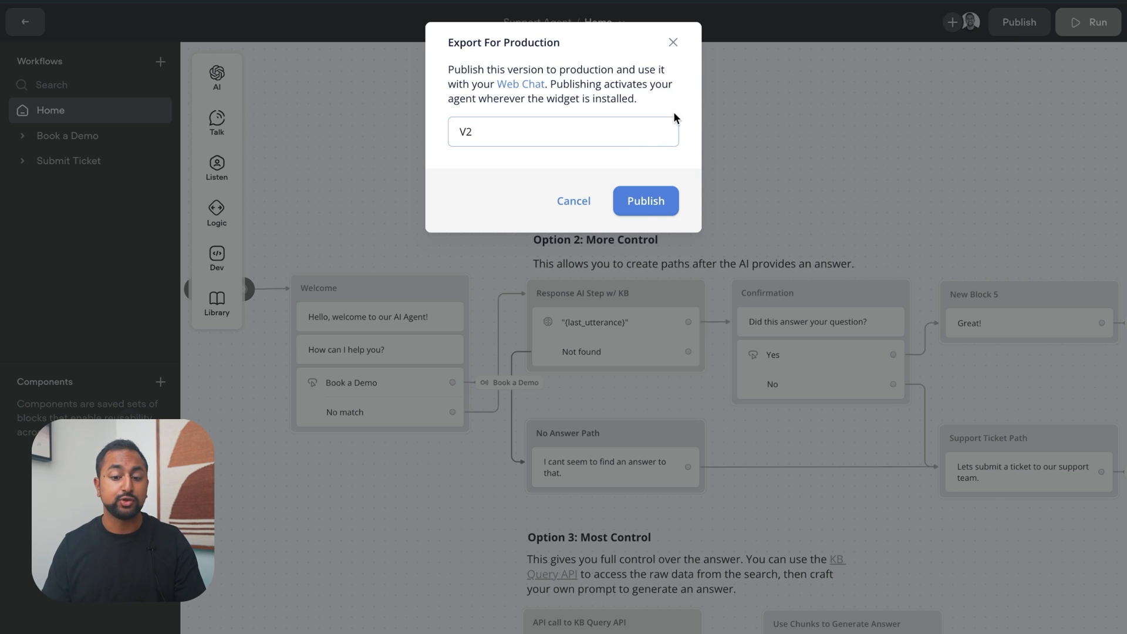
click(644, 201)
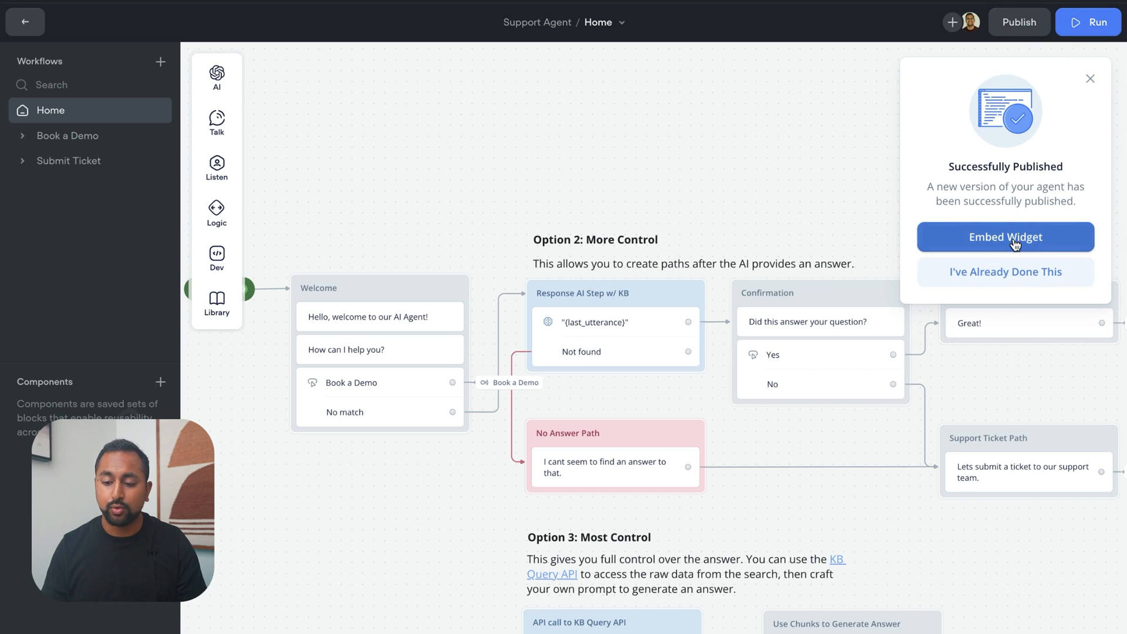
Step: Go to the agent's Web Chat embedding settings
click(1005, 237)
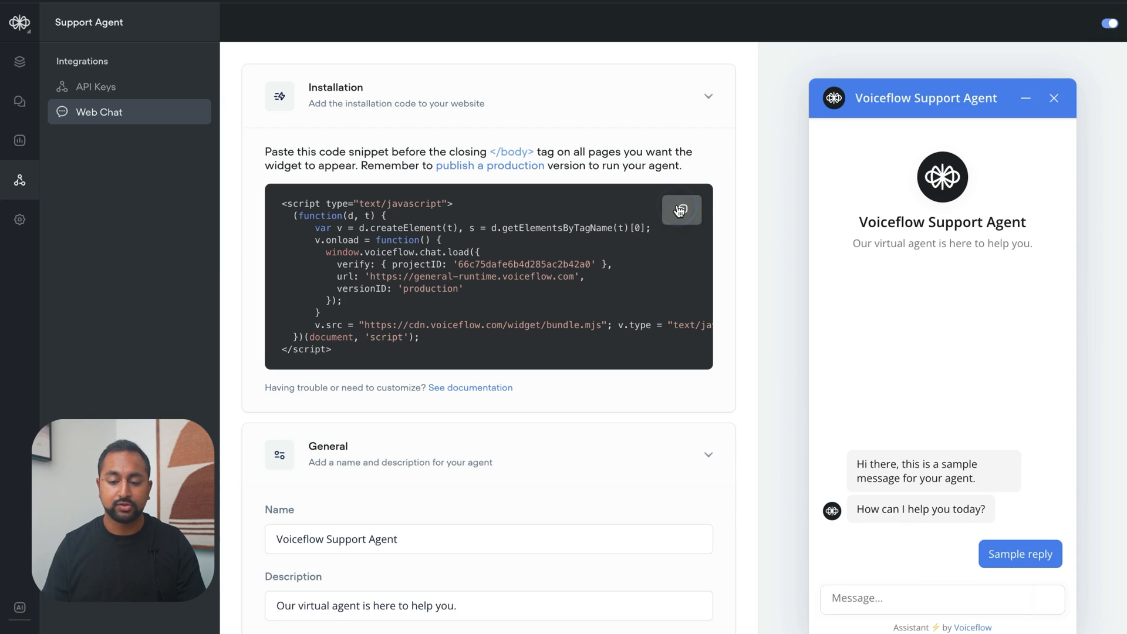
click(680, 211)
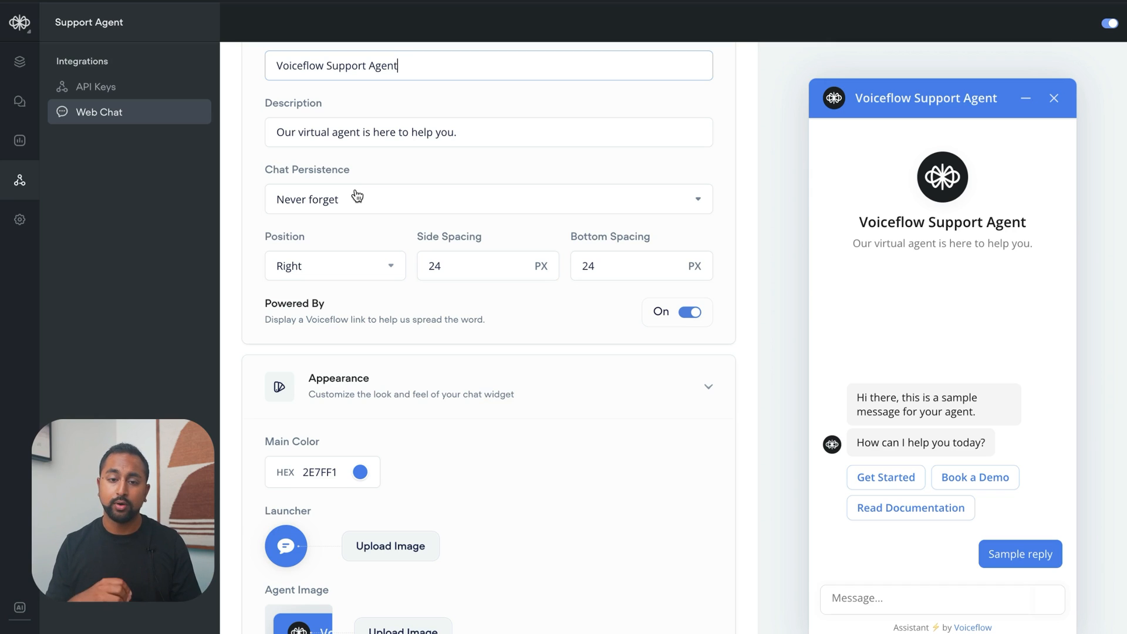
click(488, 200)
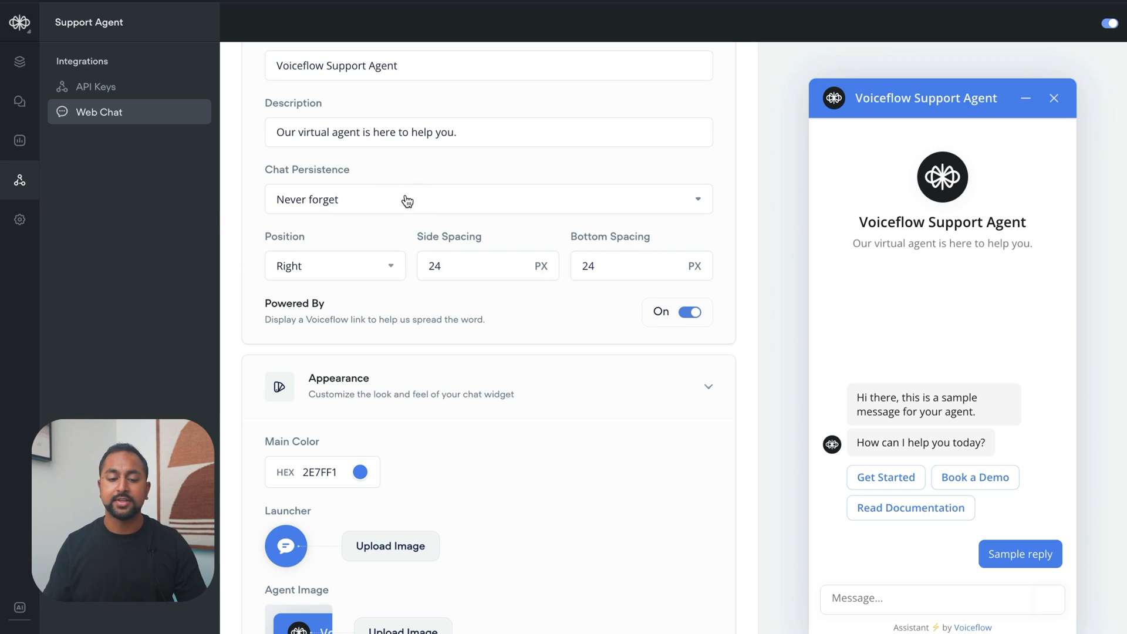
Step: Under Appearance, change the widget's main colour to 2E88F1
scroll(down, 3)
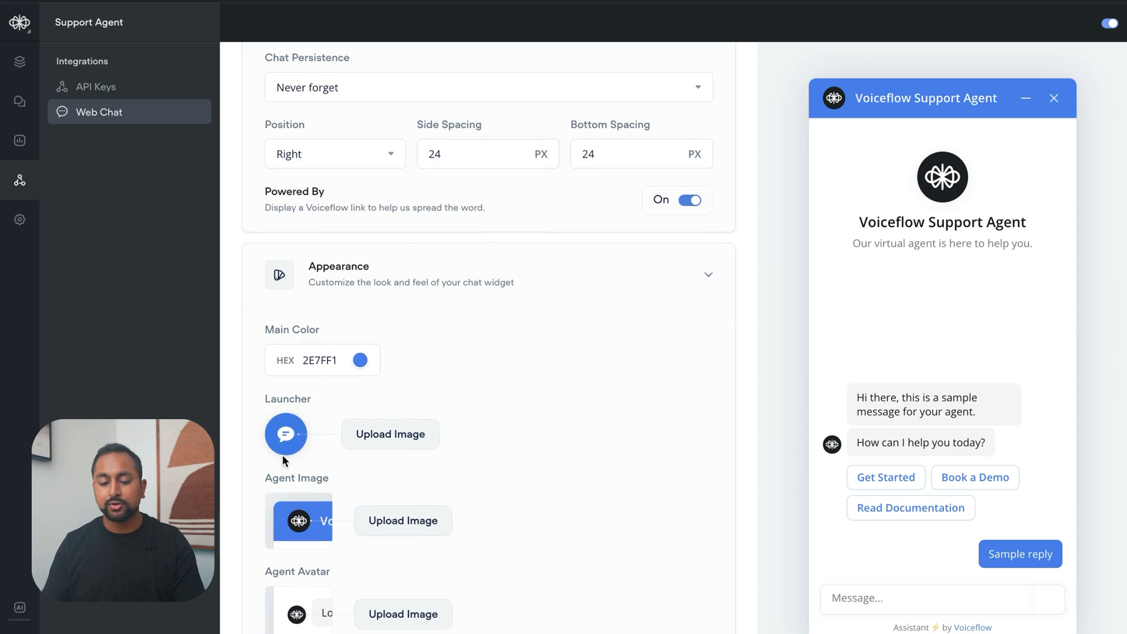
click(360, 360)
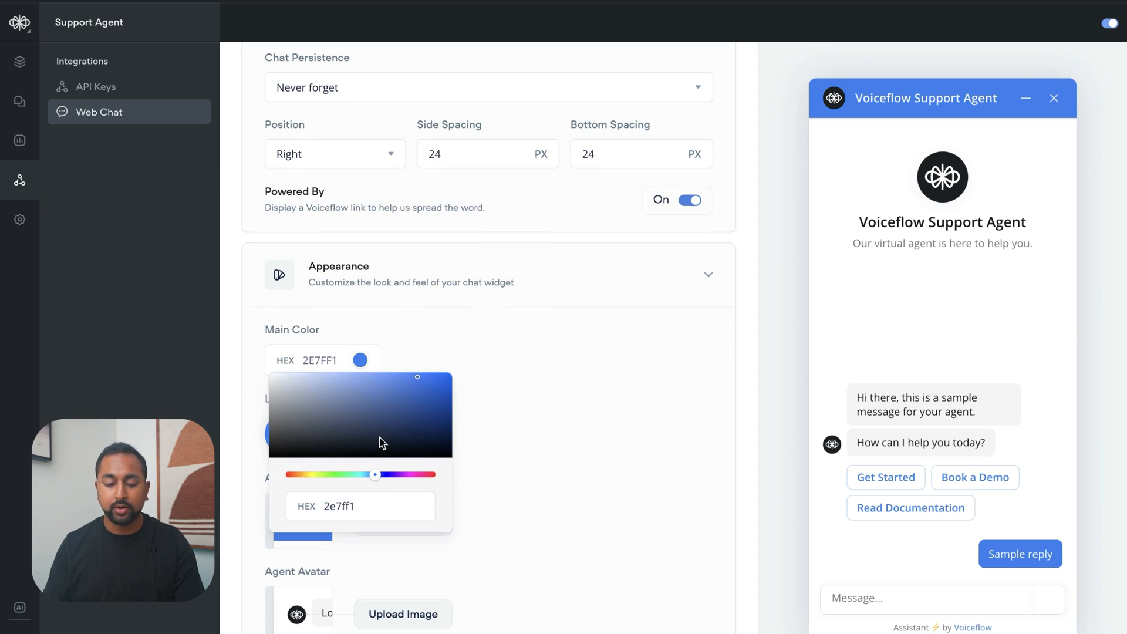
drag(374, 474, 293, 475)
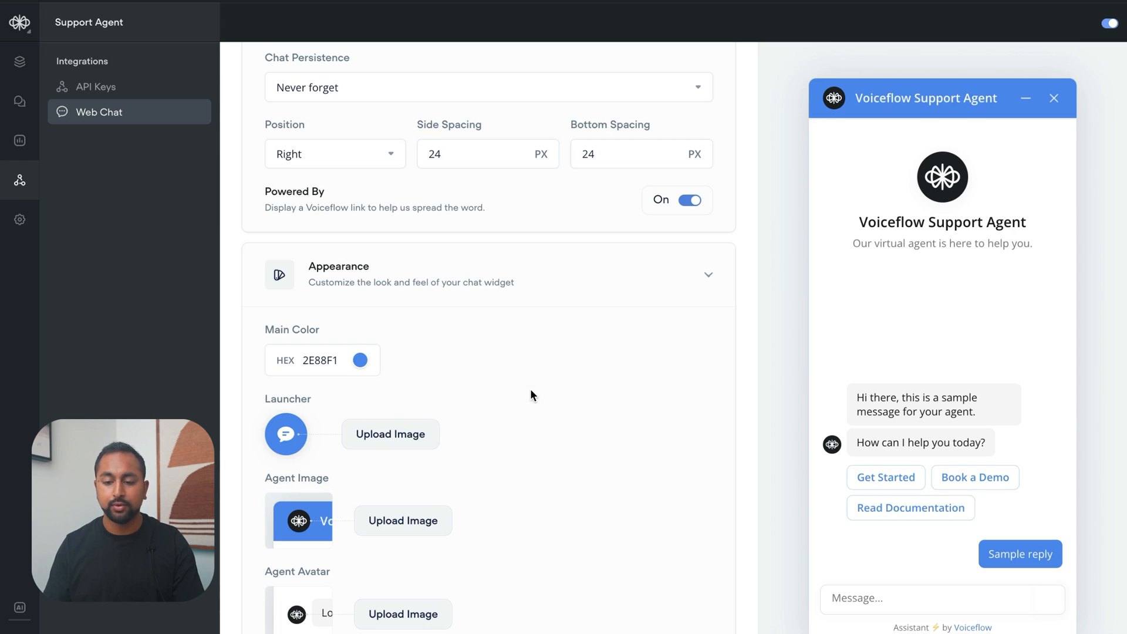
mouse_move(836, 101)
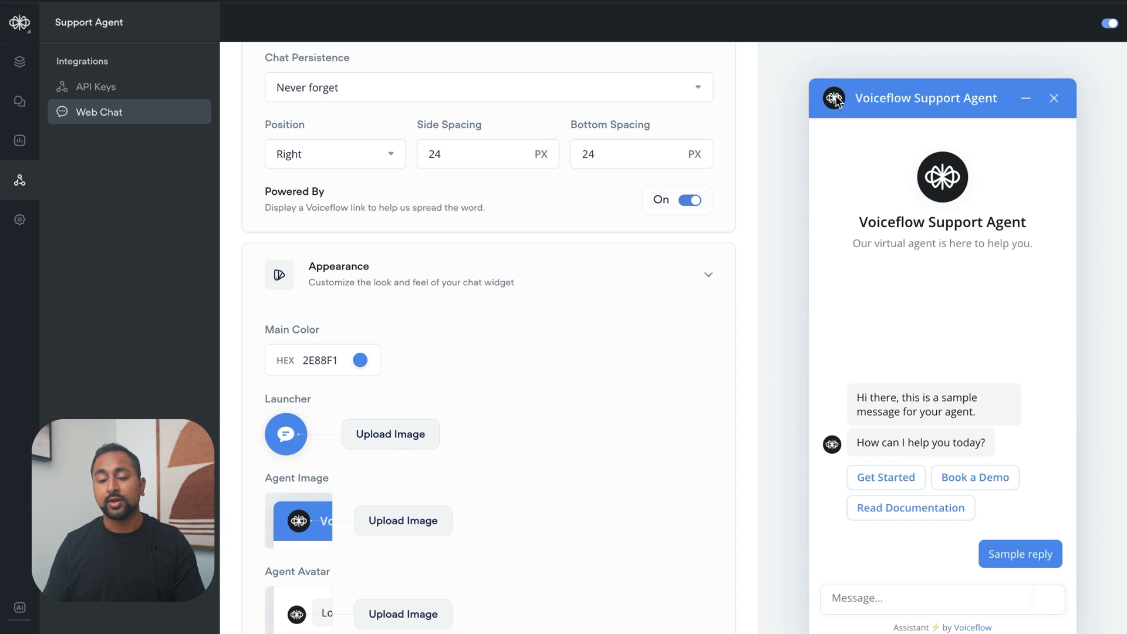
mouse_move(390, 443)
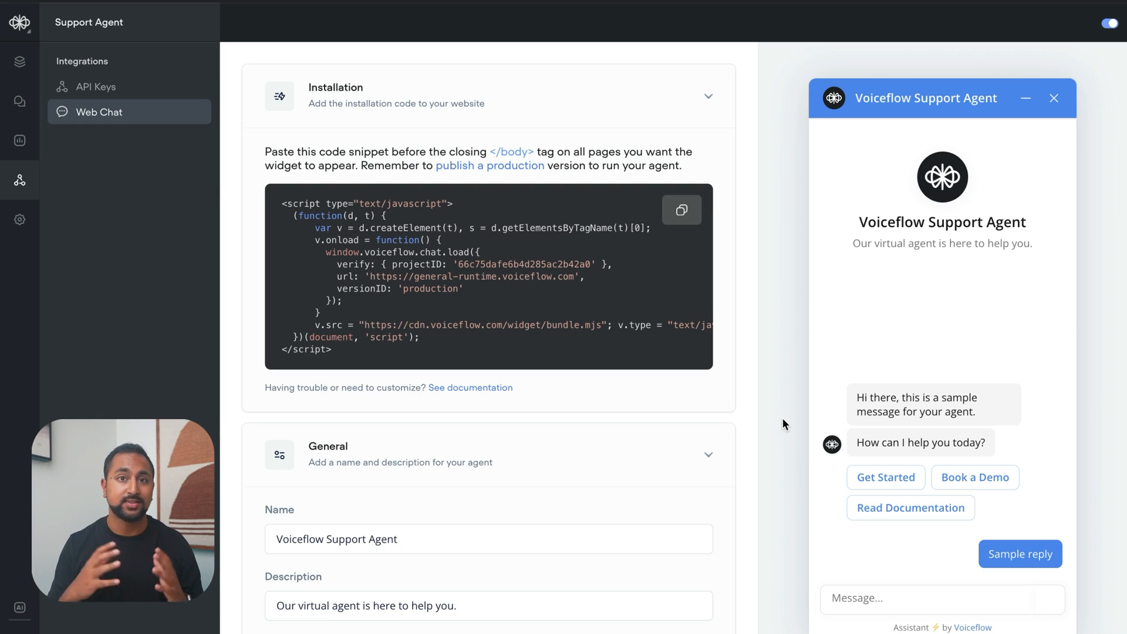
mouse_move(944, 526)
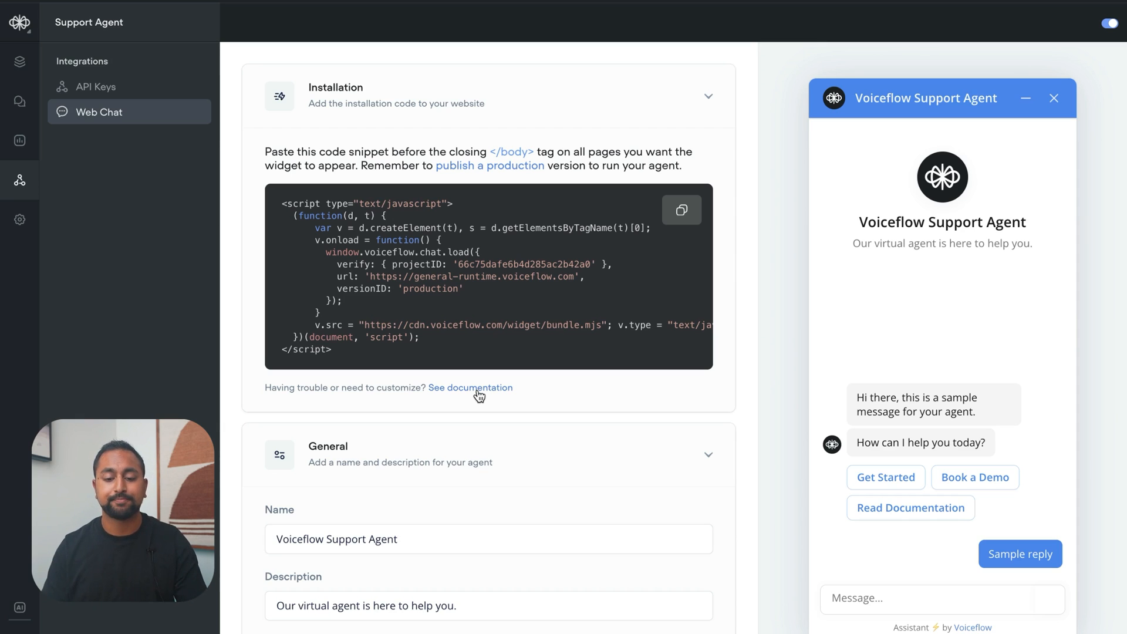
Step: Copy the Web Chat installation snippet to the clipboard
click(680, 209)
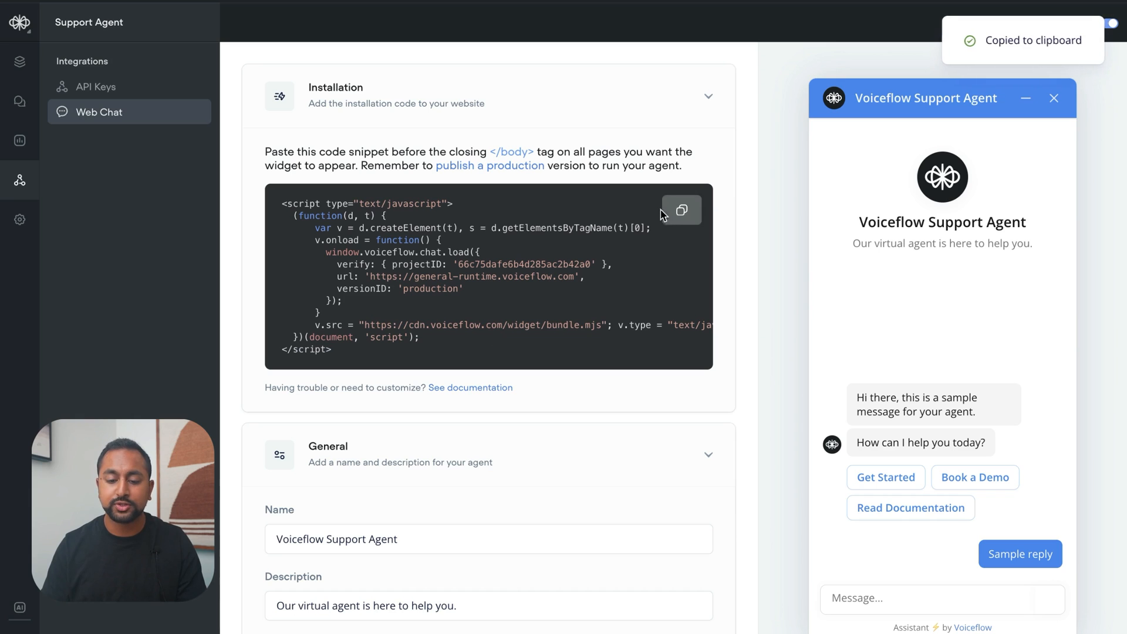
mouse_move(358, 218)
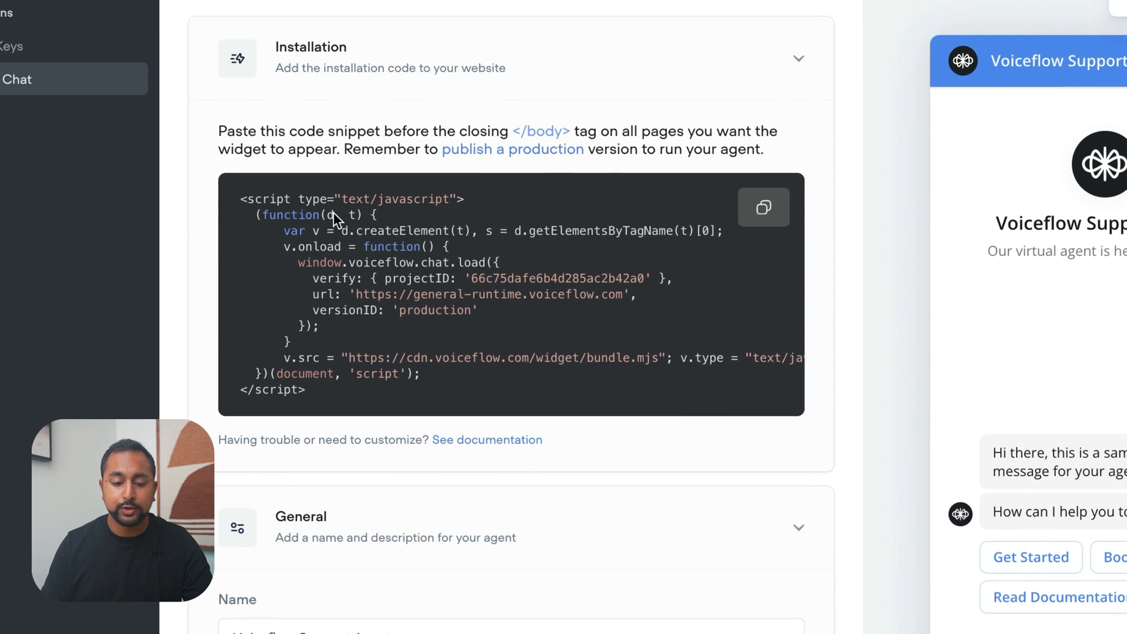
mouse_move(396, 280)
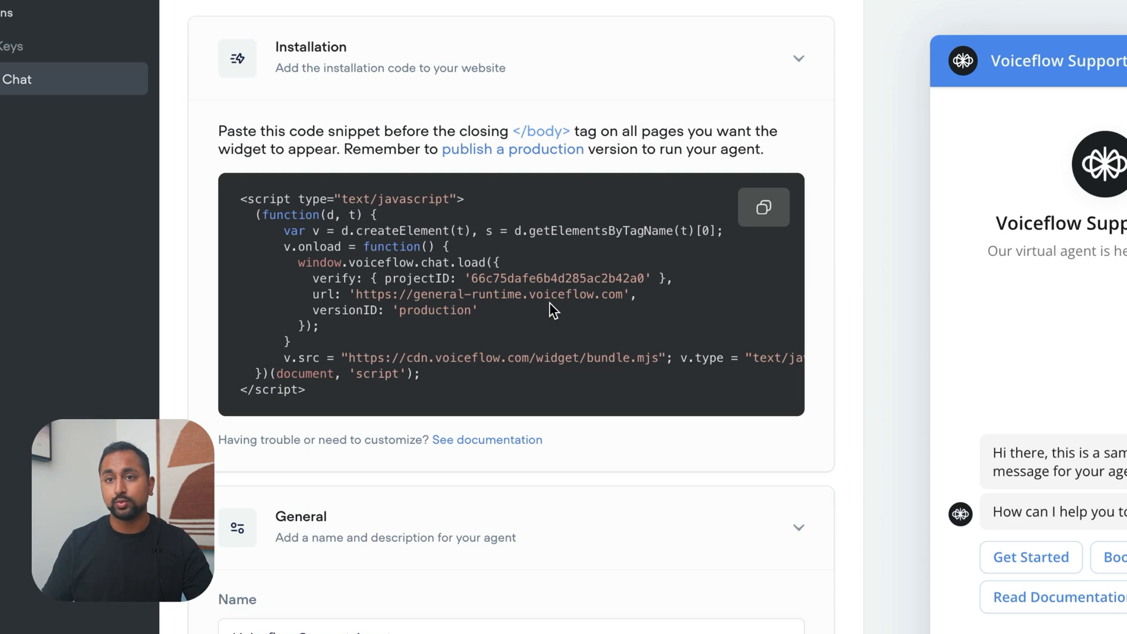
mouse_move(430, 316)
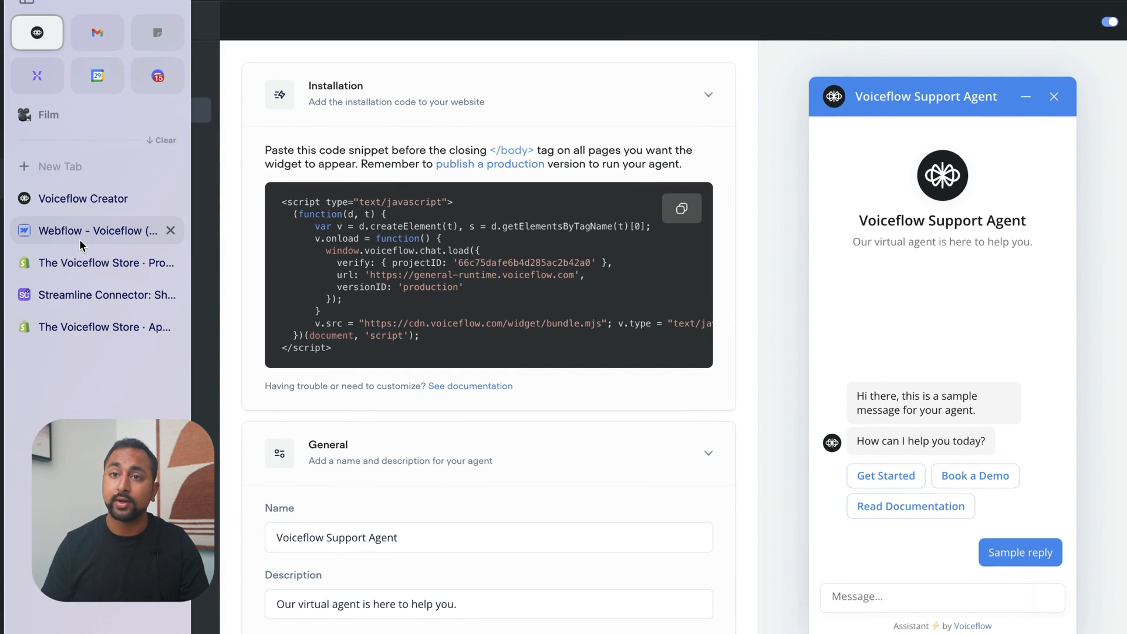
Step: Paste the Voiceflow snippet into the Webflow Home page's Before </body> custom code and save
click(94, 231)
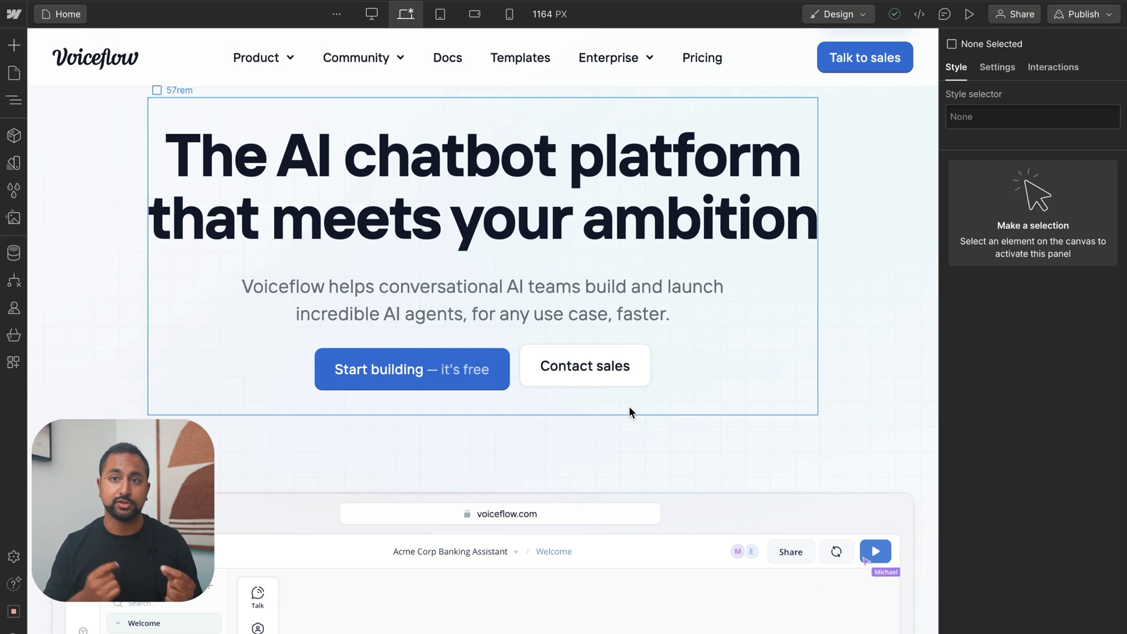
click(874, 552)
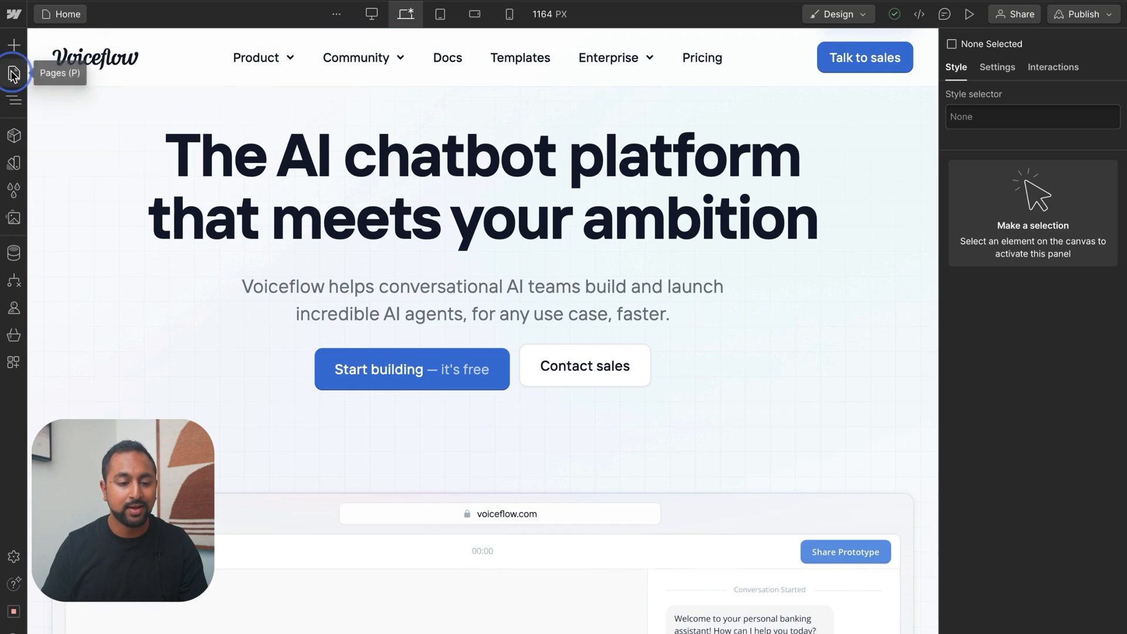
click(13, 75)
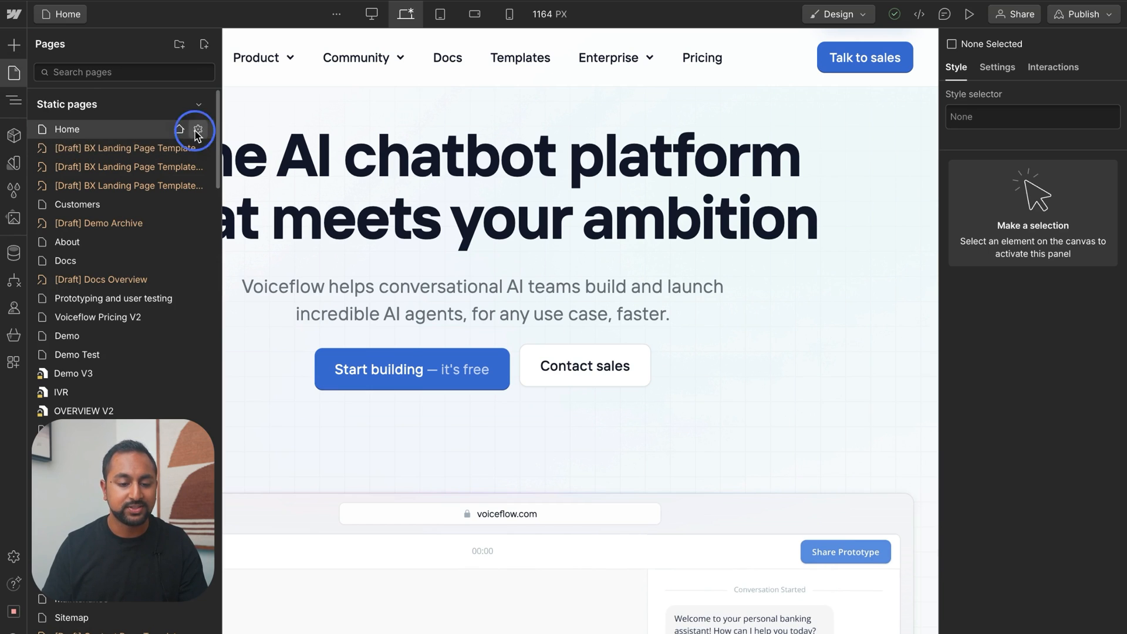
click(197, 129)
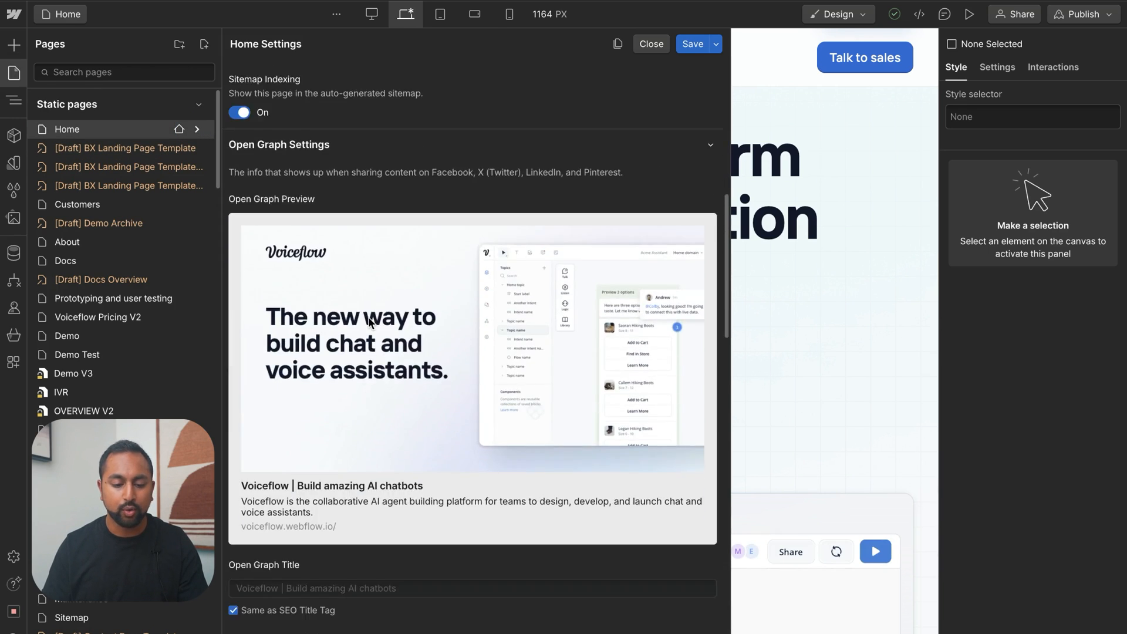
scroll(down, 3)
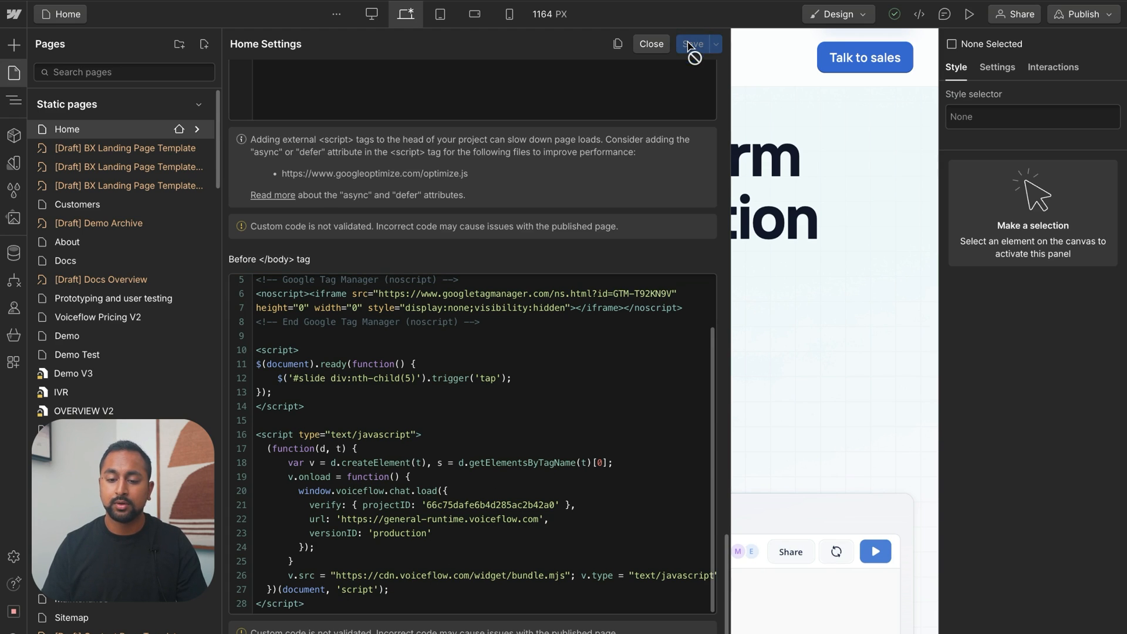
click(1082, 14)
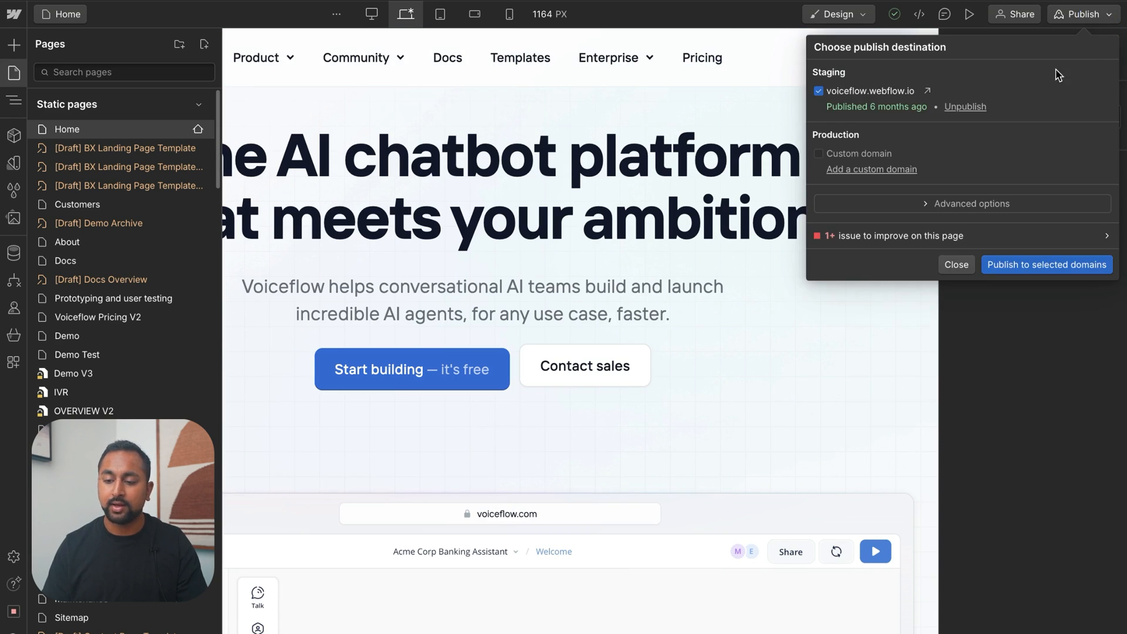
Step: Publish the Webflow site to the selected domains and open the live site's chat widget
click(1046, 264)
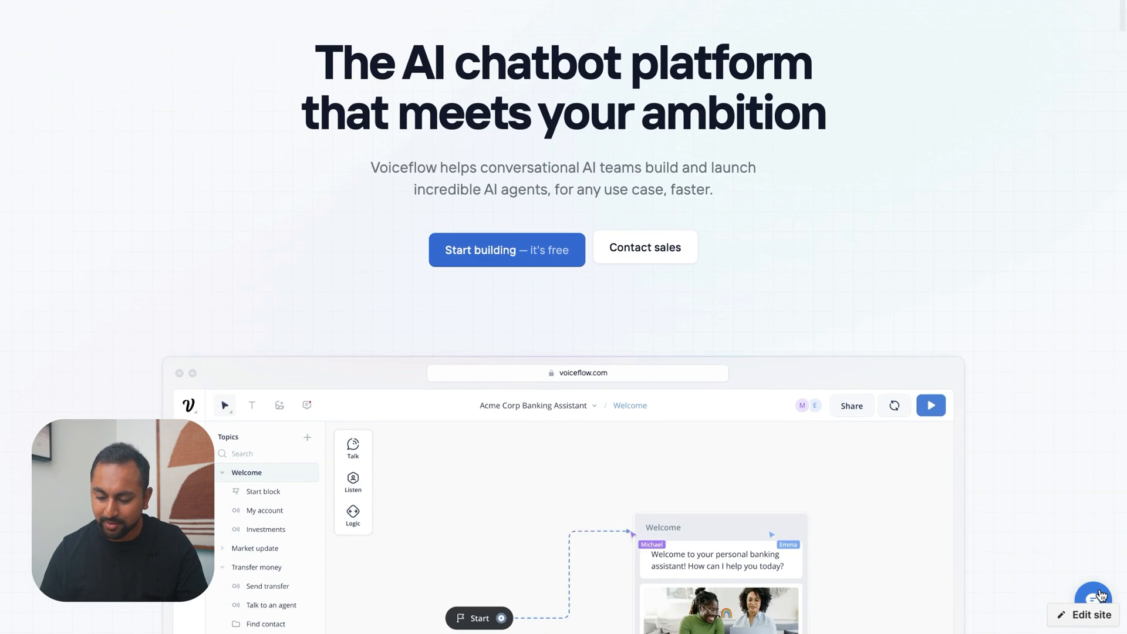
click(1093, 595)
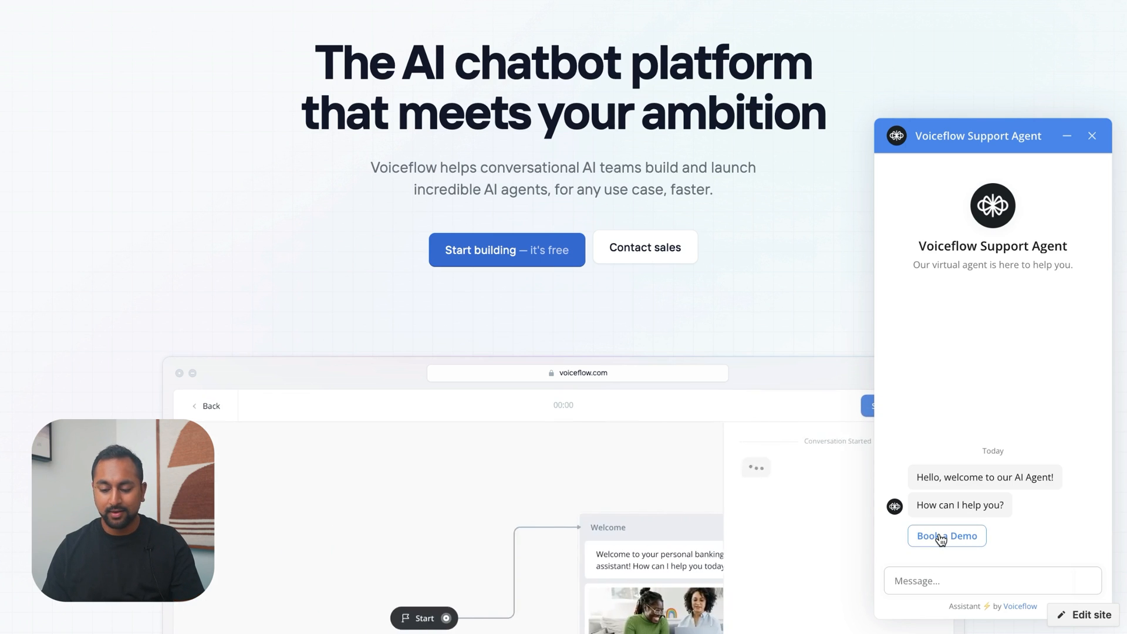
Step: Ask the widget how to use the API step, mark the answer as unresolved, and end the chat
text(How do I use the API step i)
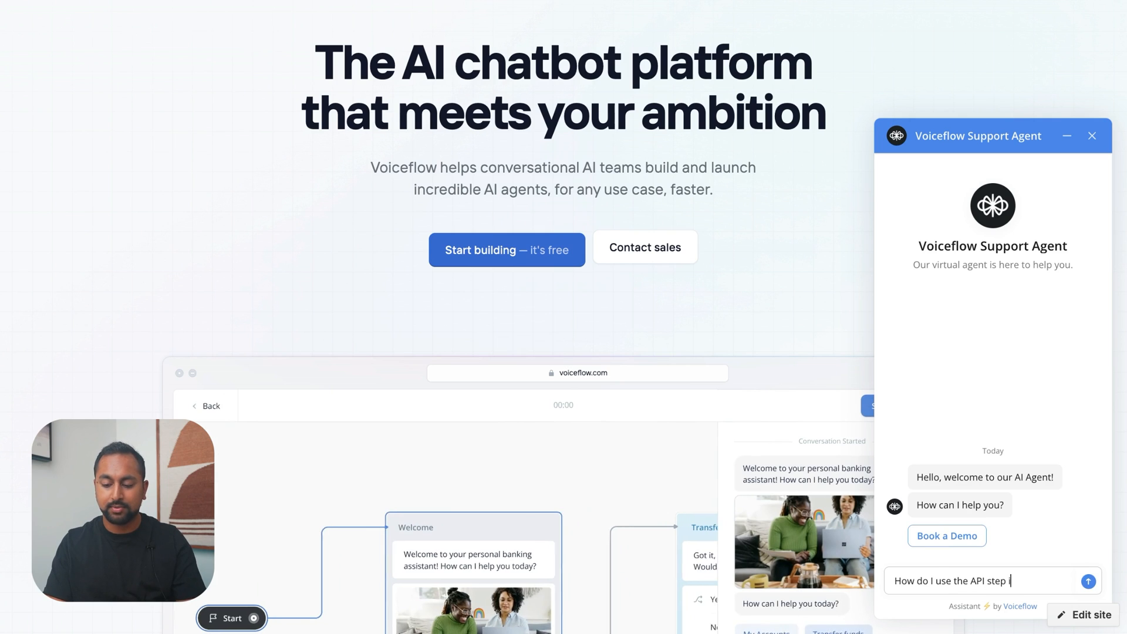
click(1087, 581)
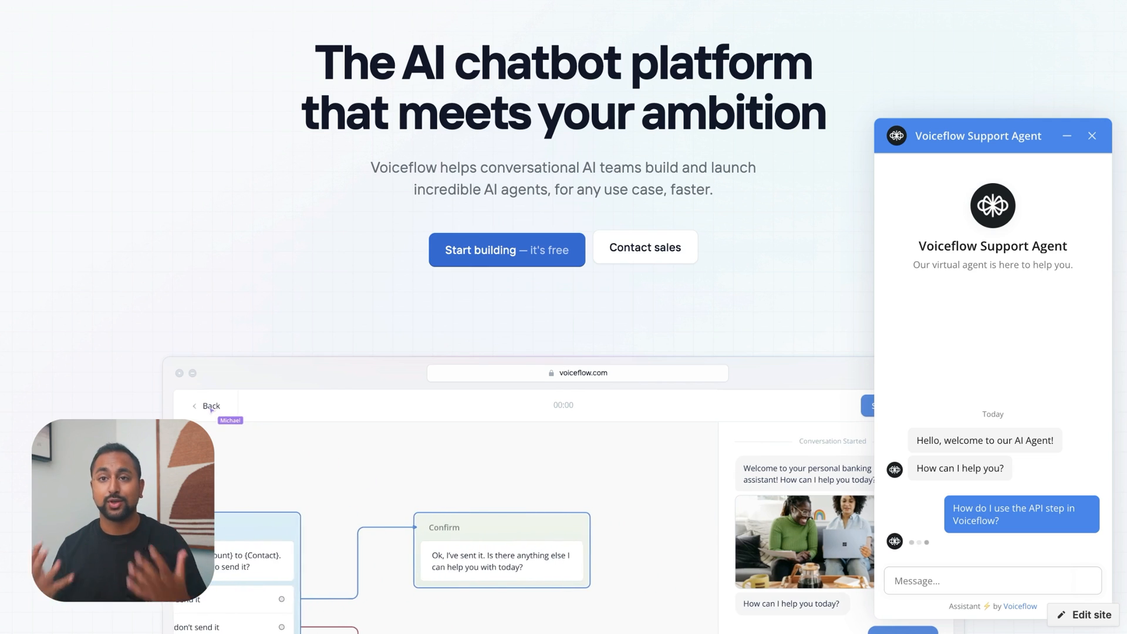
click(210, 405)
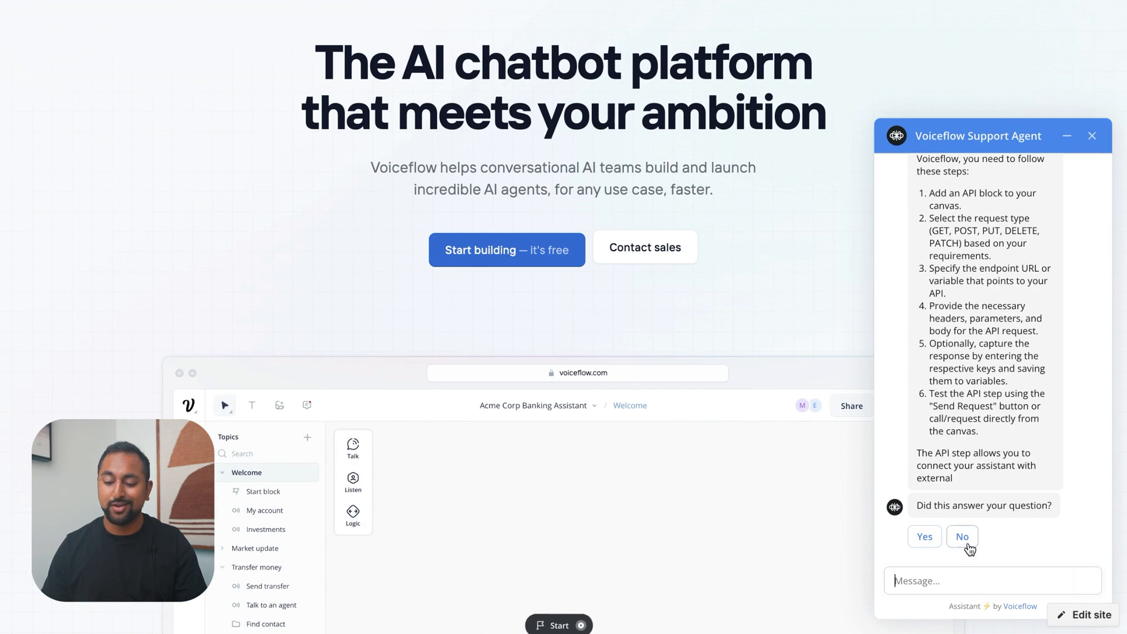
click(961, 536)
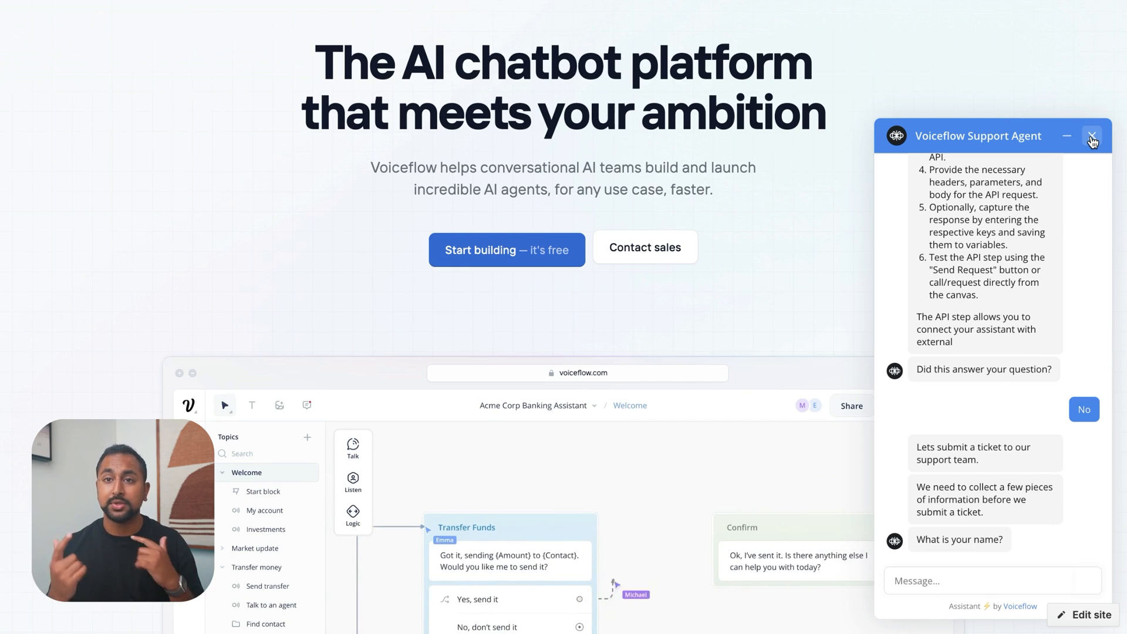
click(1090, 137)
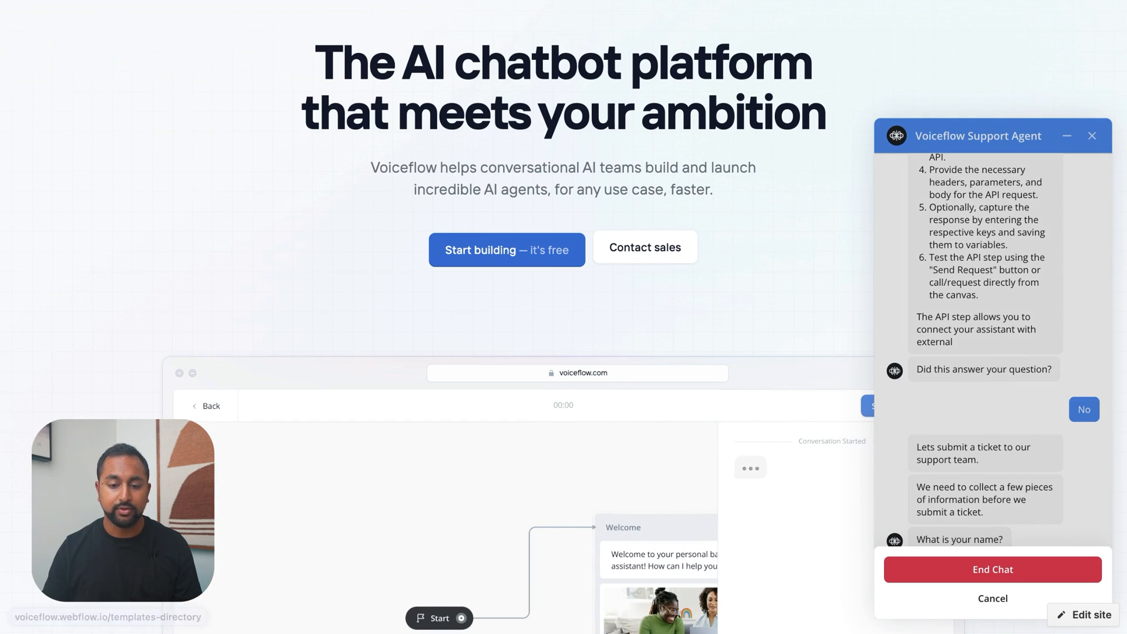
Step: Close the publishing options and open the site-wide custom code settings
scroll(down, 3)
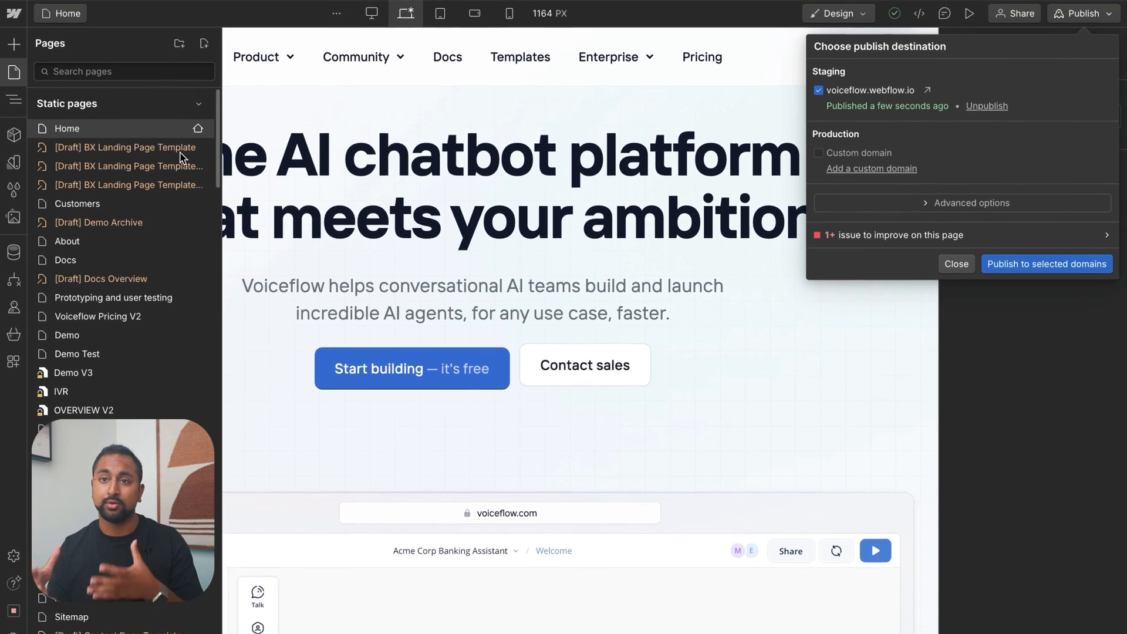
click(956, 264)
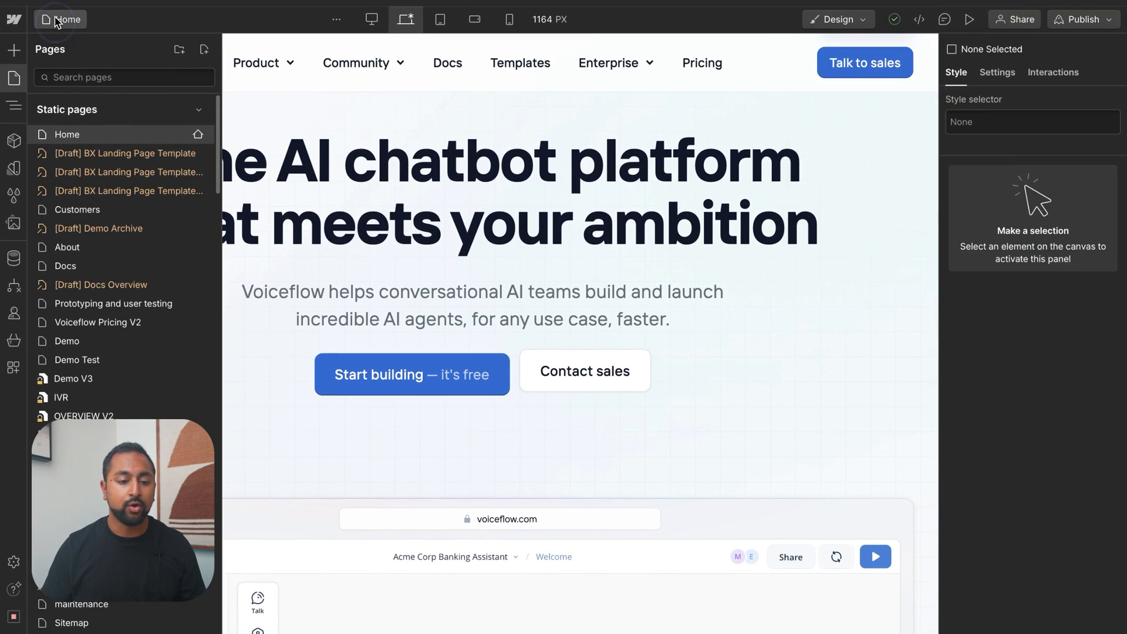
click(13, 19)
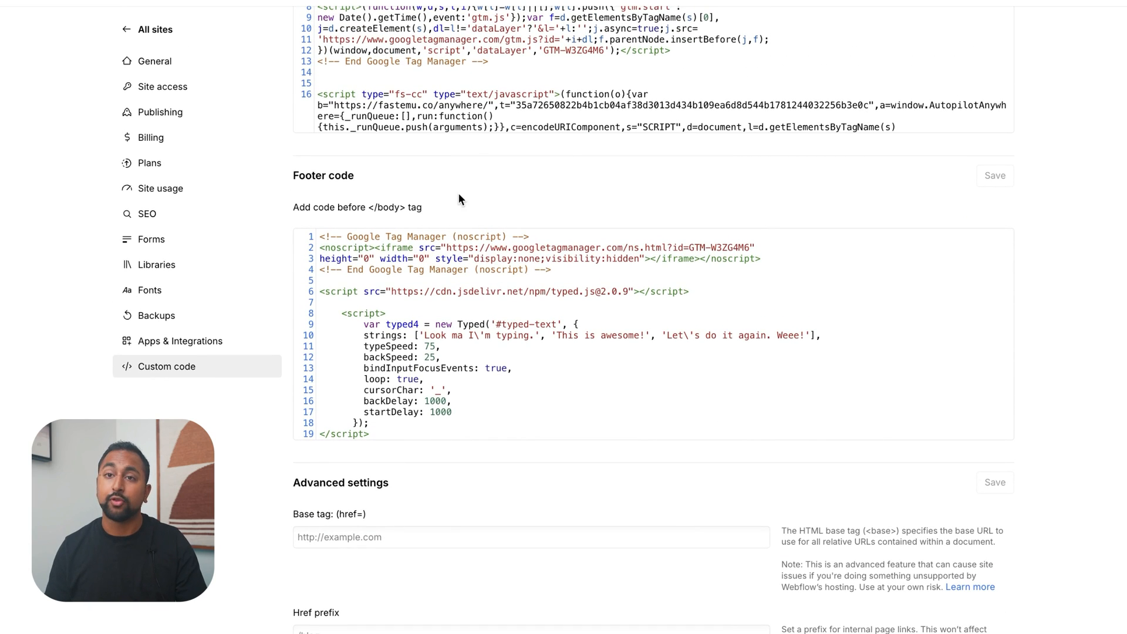
mouse_move(488, 324)
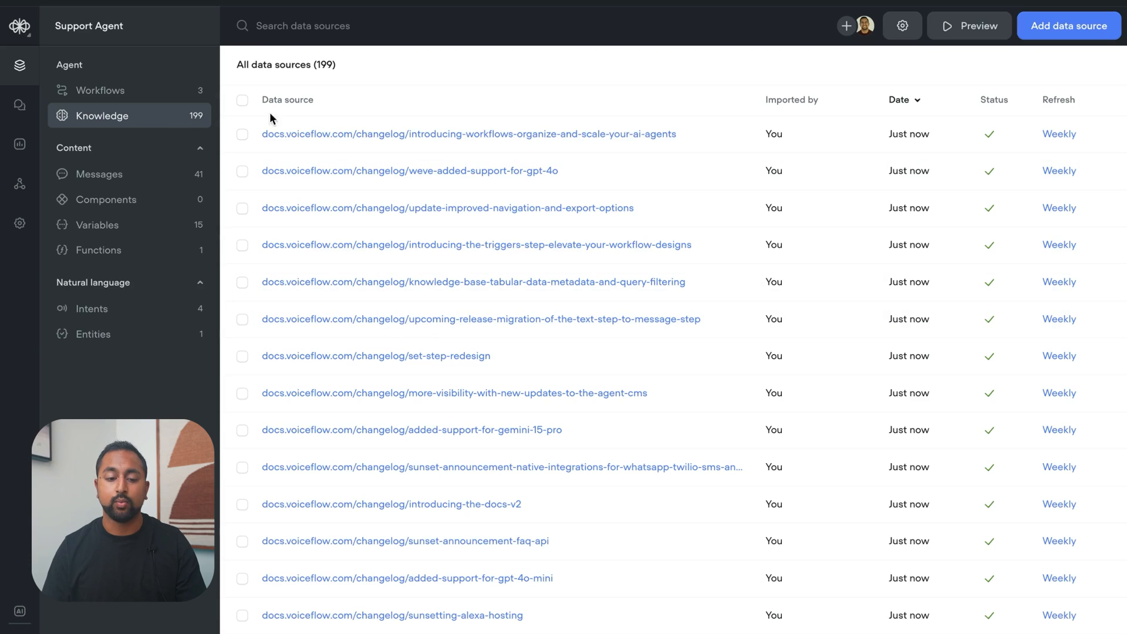
Step: In the Home workflow, reword the welcome message to mention the website
click(101, 90)
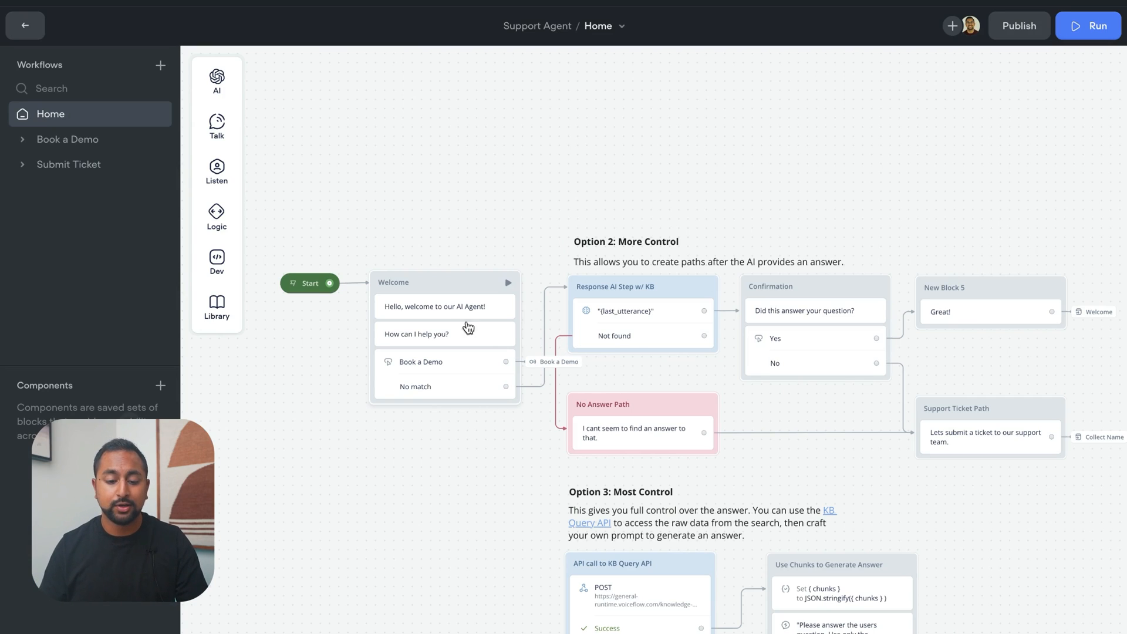
click(444, 306)
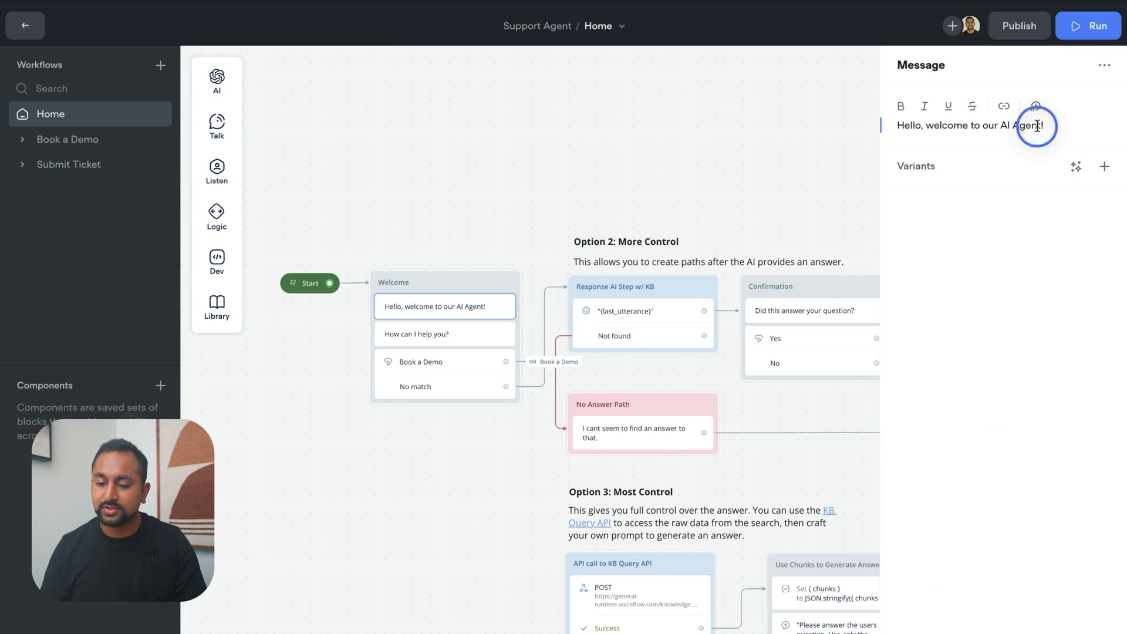
key(Backspace)
text( on our Website)
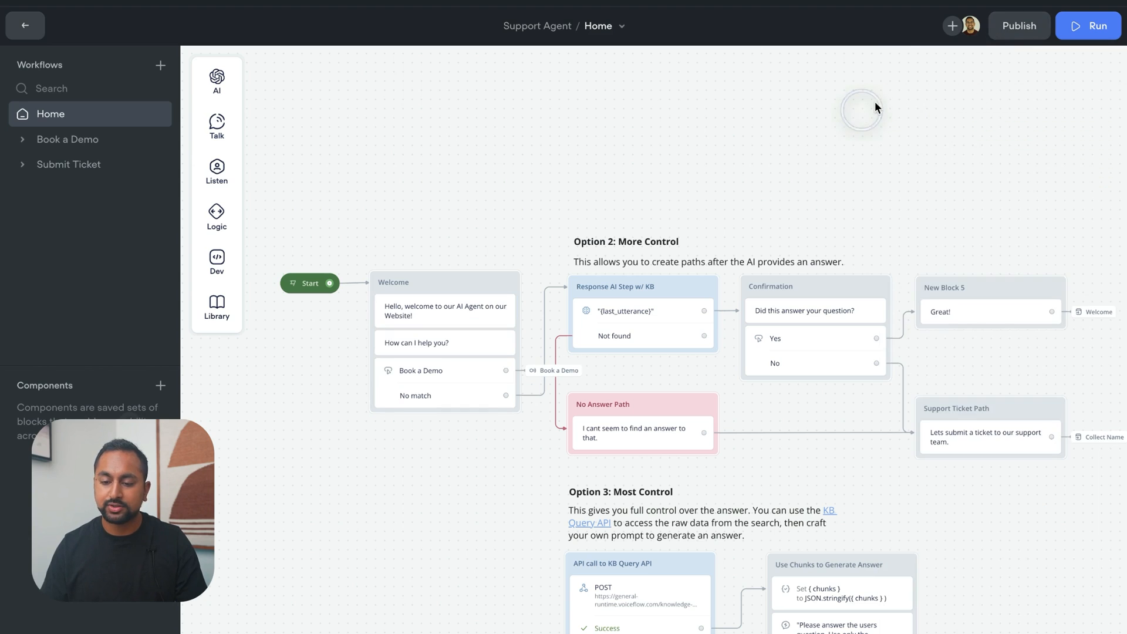
Step: Publish the agent to production as version V2.1
click(1018, 26)
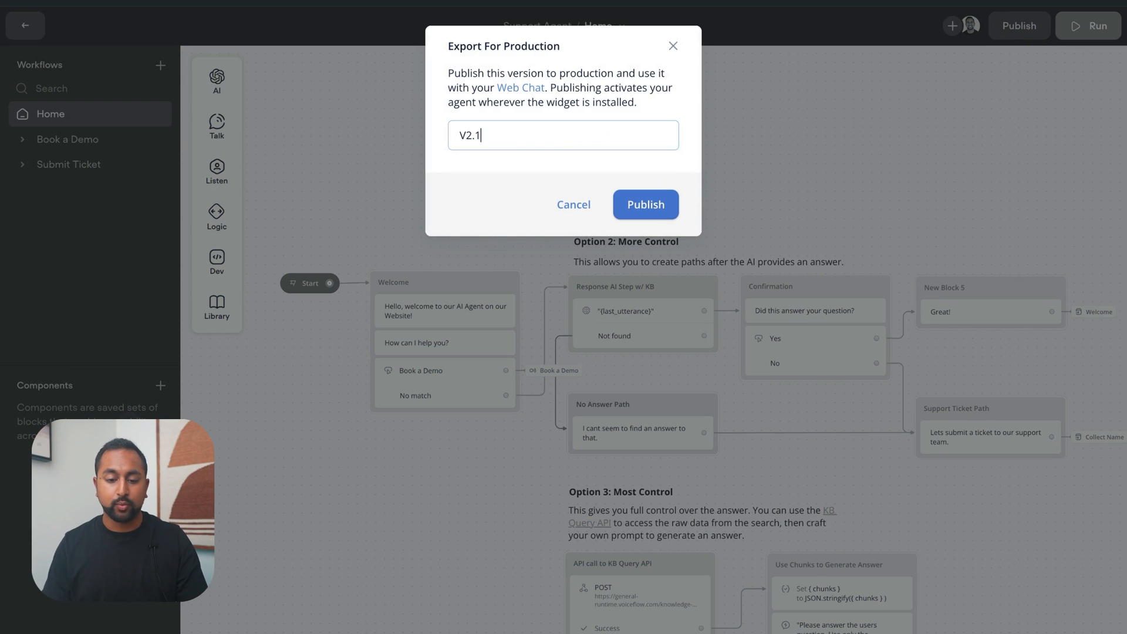
click(645, 205)
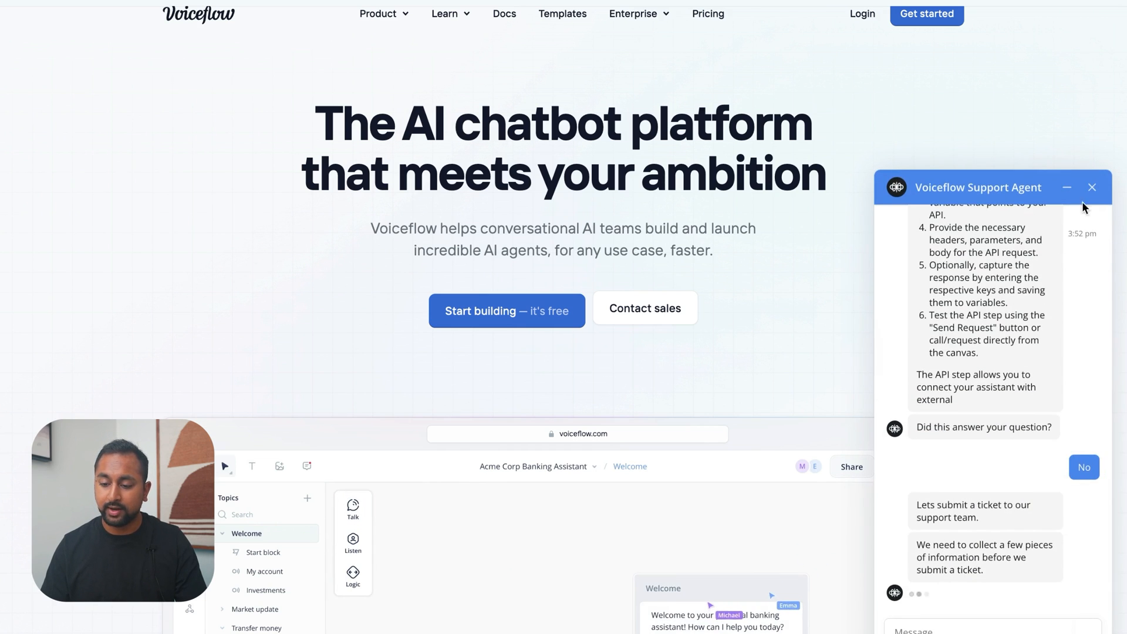
Step: Close the live site chat widget and return to the Web Chat integration settings
click(1092, 188)
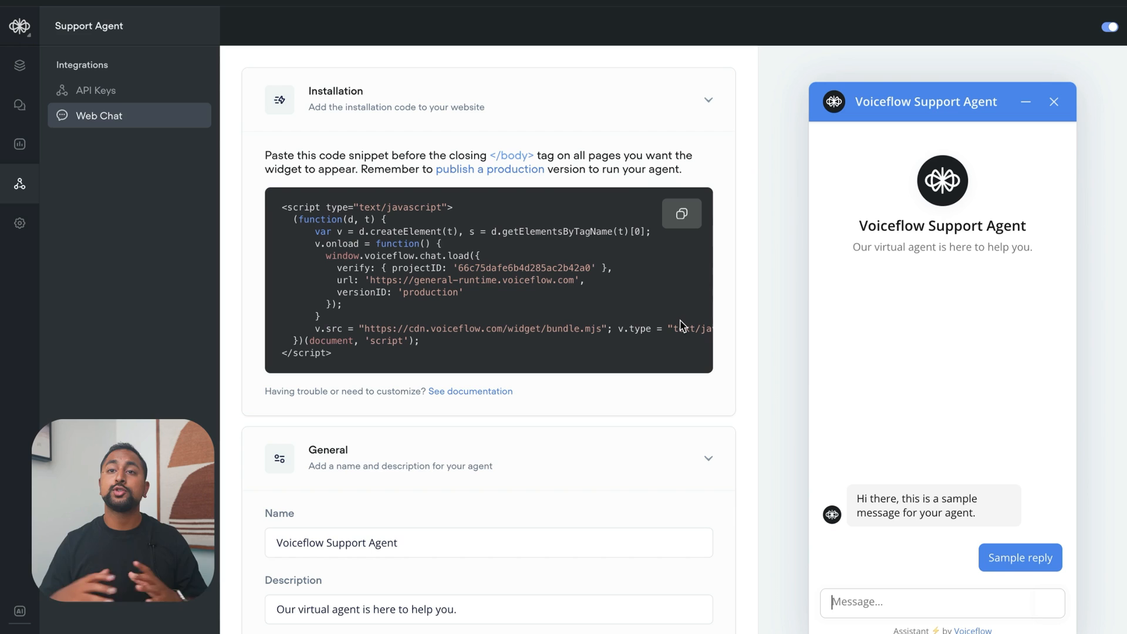
click(1019, 556)
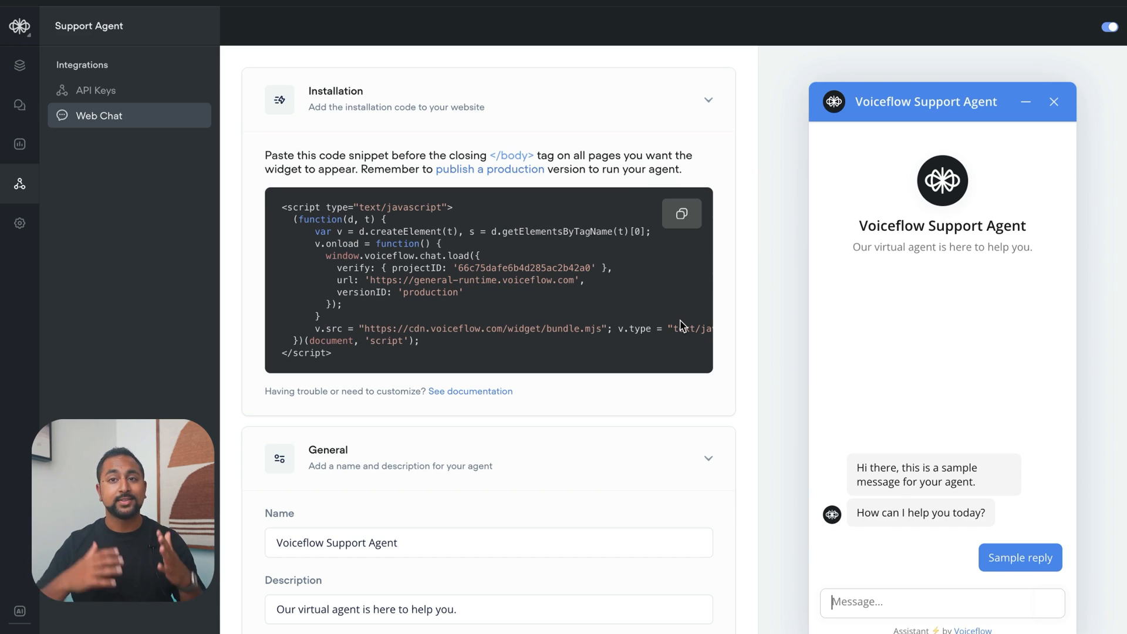